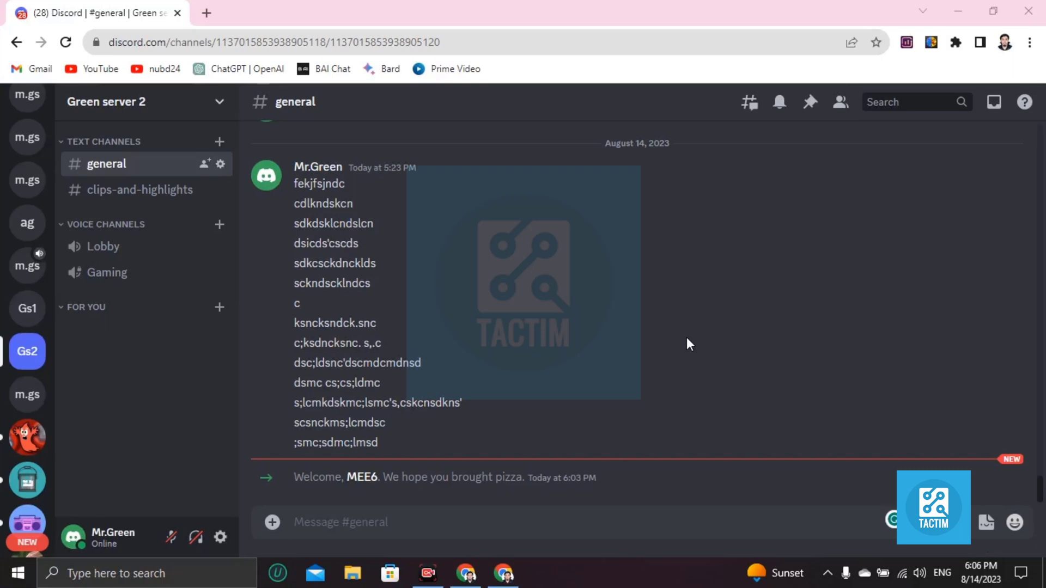
mouse_move(242, 335)
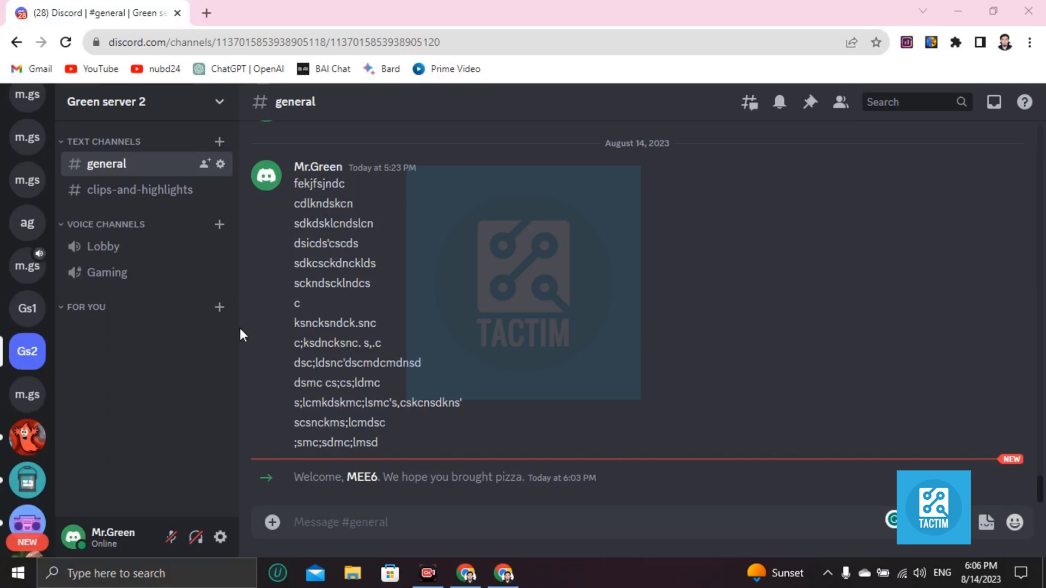
mouse_move(220, 538)
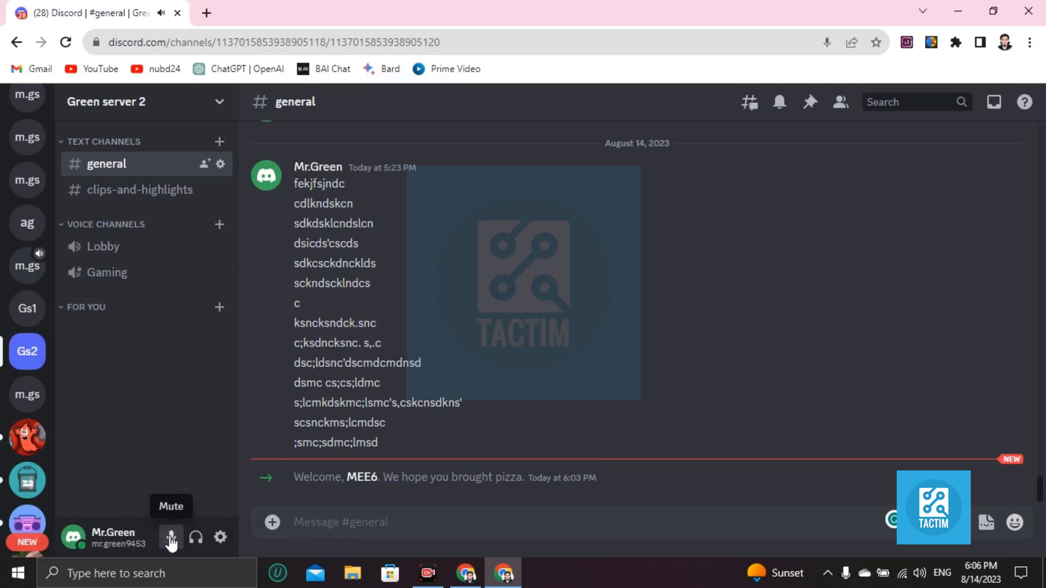
mouse_move(220, 537)
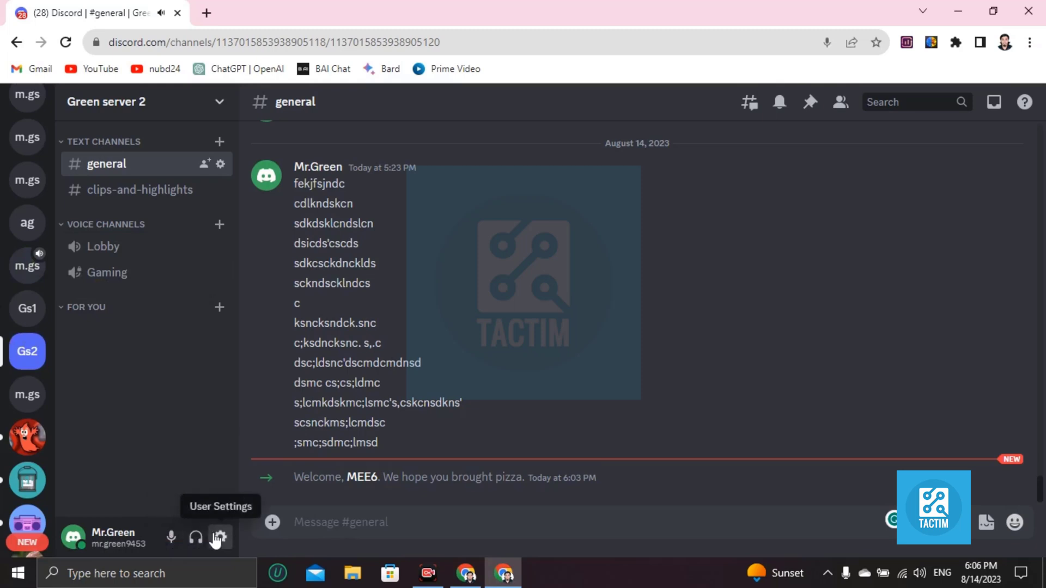
Step: Open User Settings and scroll the sidebar down to the App Settings categories
click(219, 537)
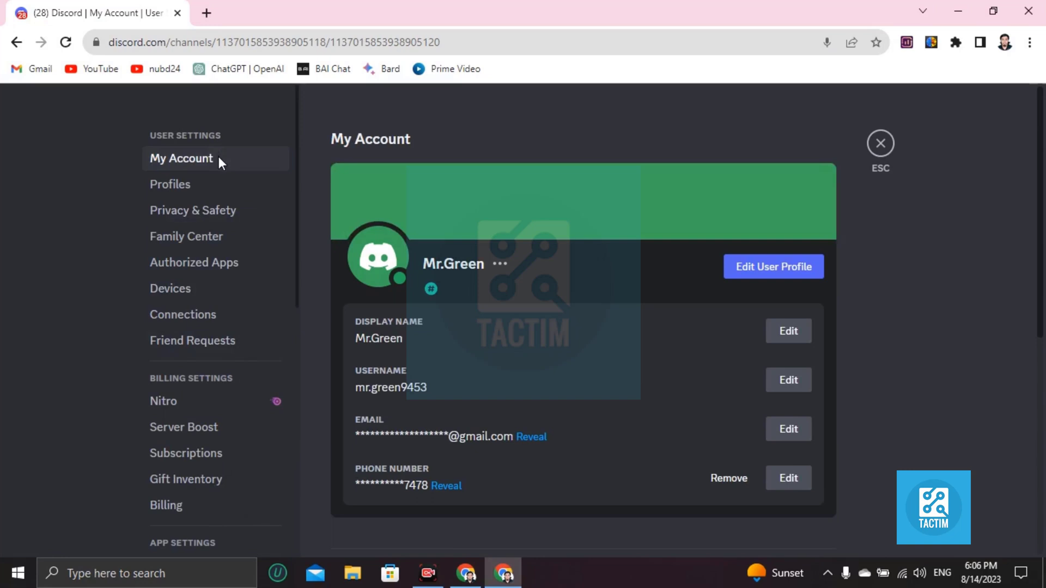
scroll(down, 3)
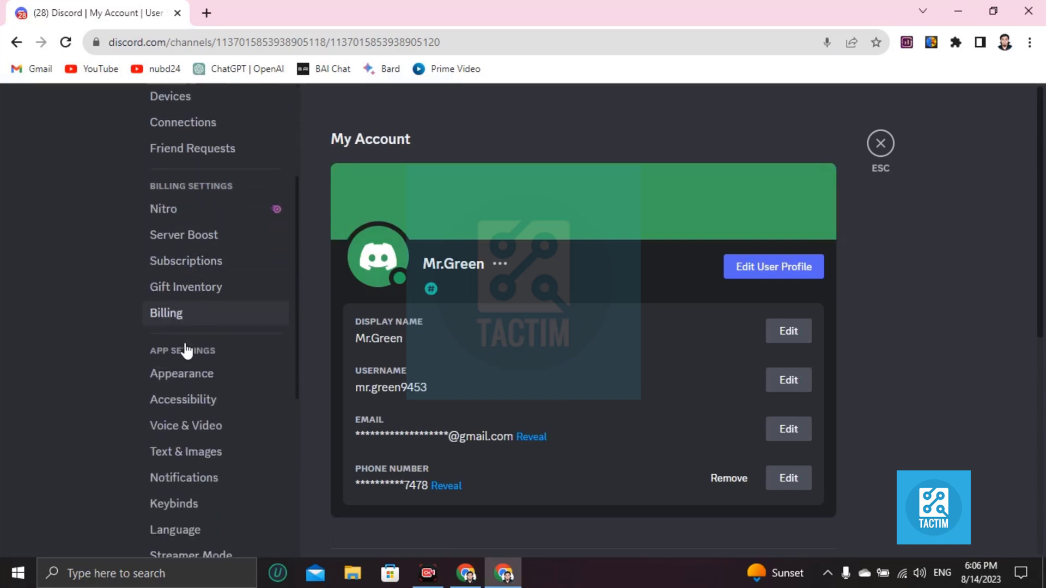
scroll(down, 3)
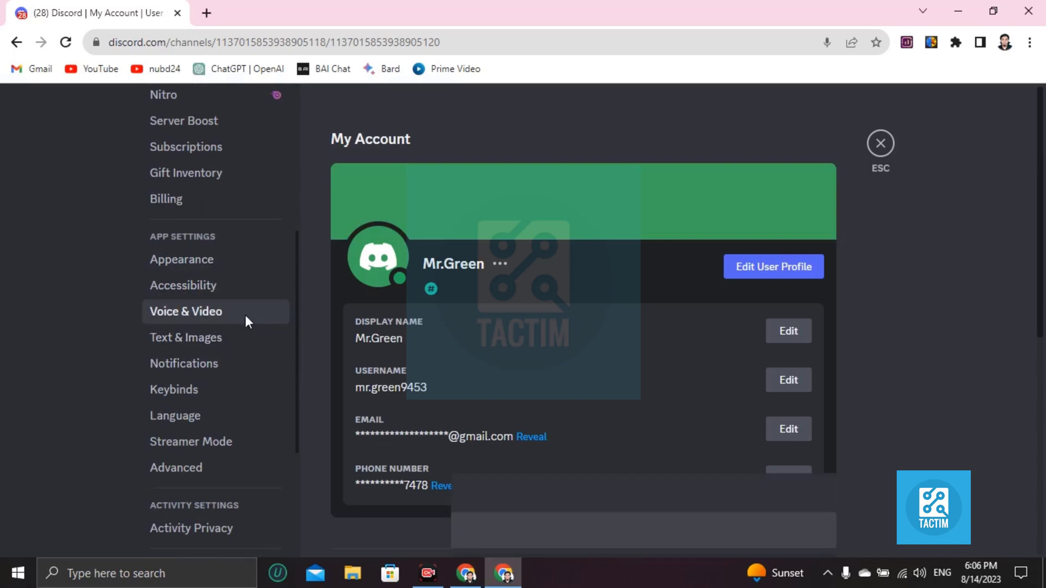
Step: Open Voice & Video and raise Output Volume to 154%
click(186, 312)
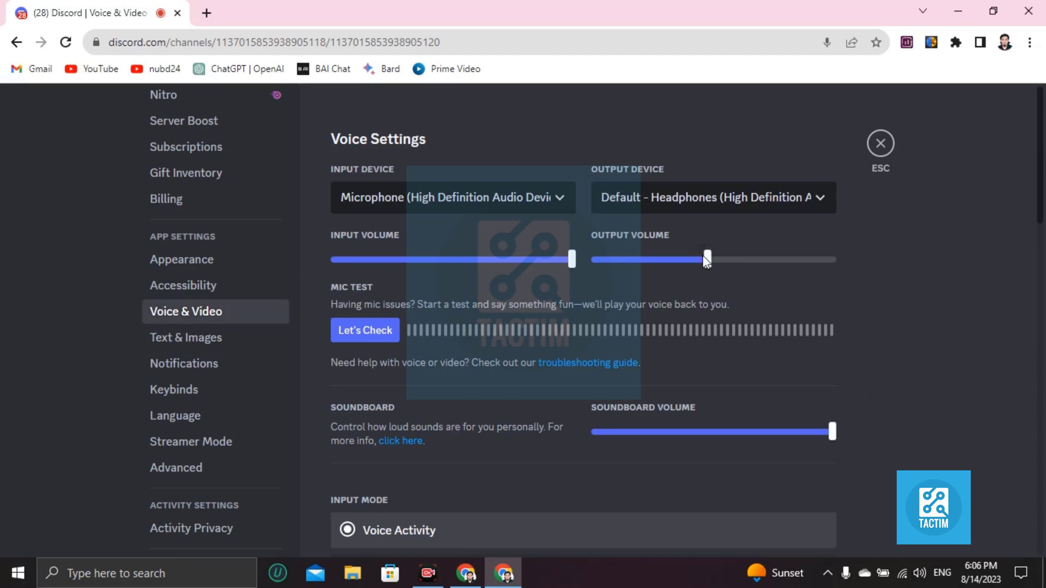
drag(706, 259, 754, 259)
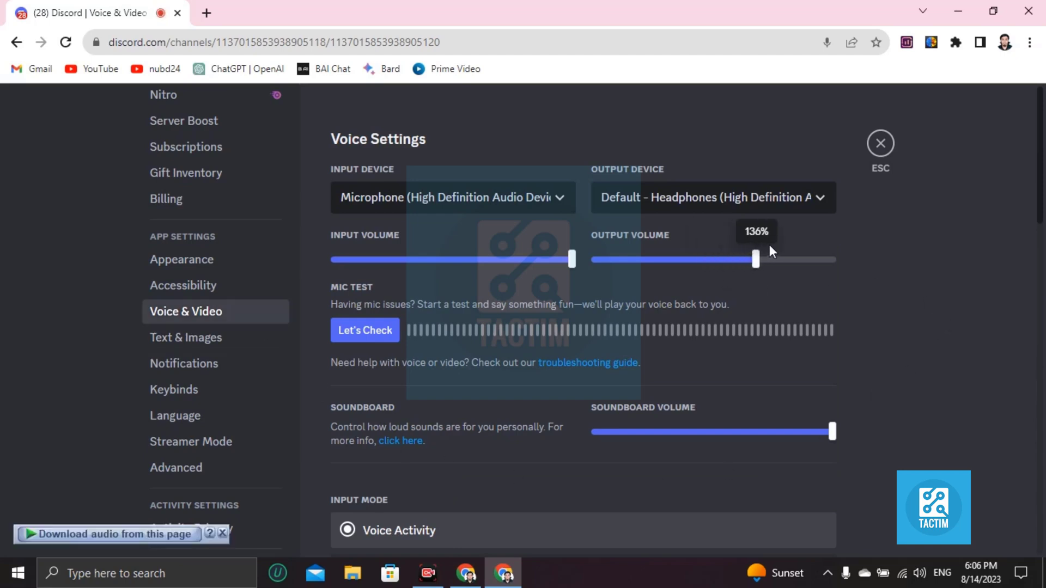
drag(755, 261, 772, 260)
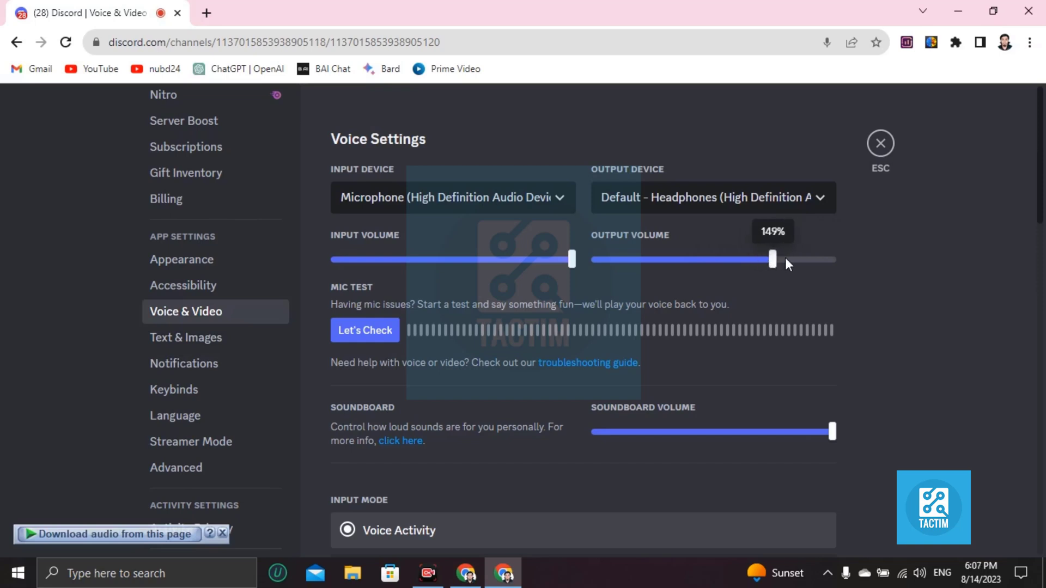
drag(772, 260, 777, 259)
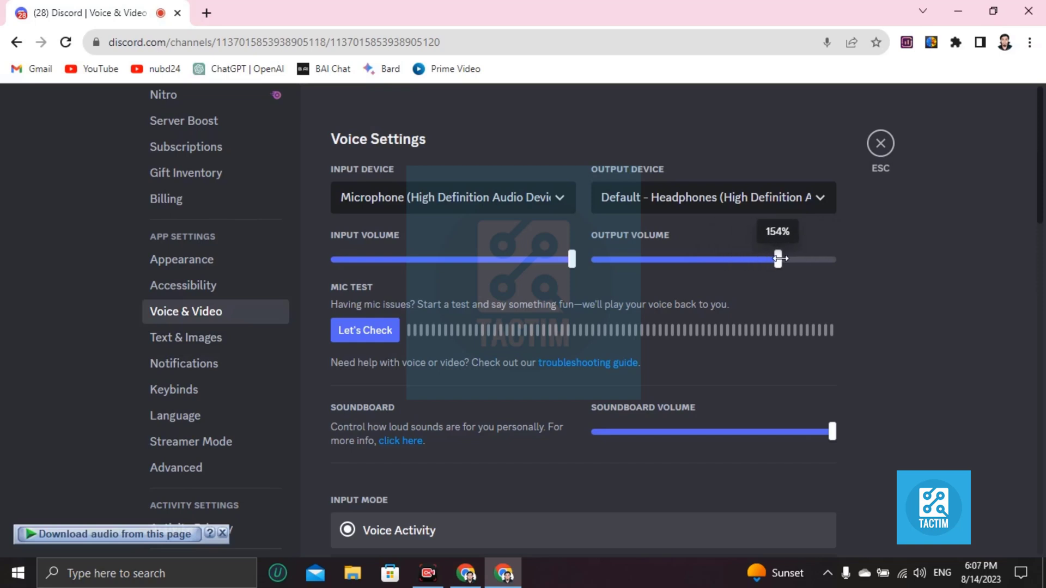
Step: Set the input mode to Push to Talk (Limited) and dismiss the desktop download notice
scroll(down, 3)
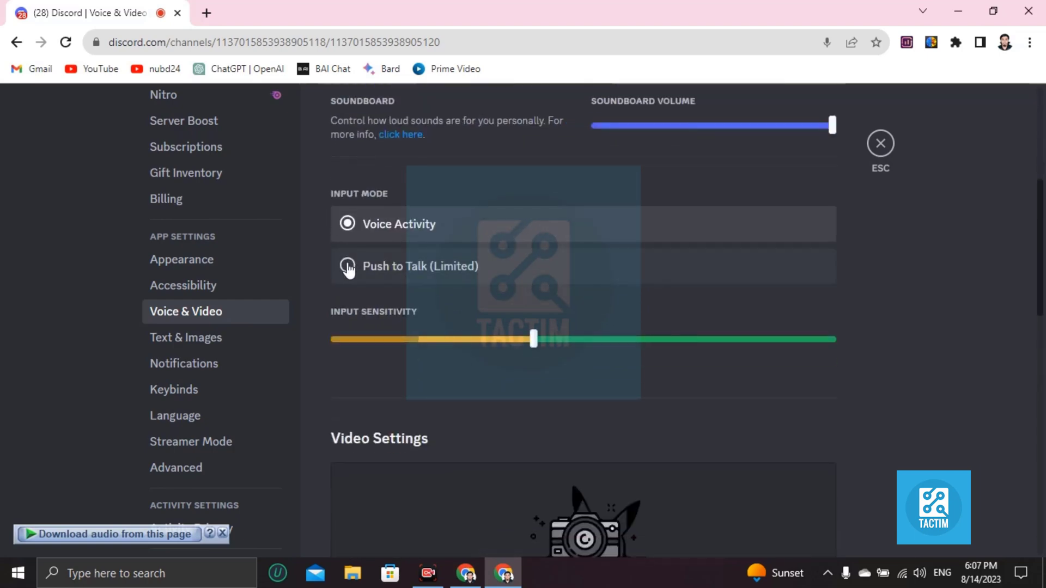
click(347, 266)
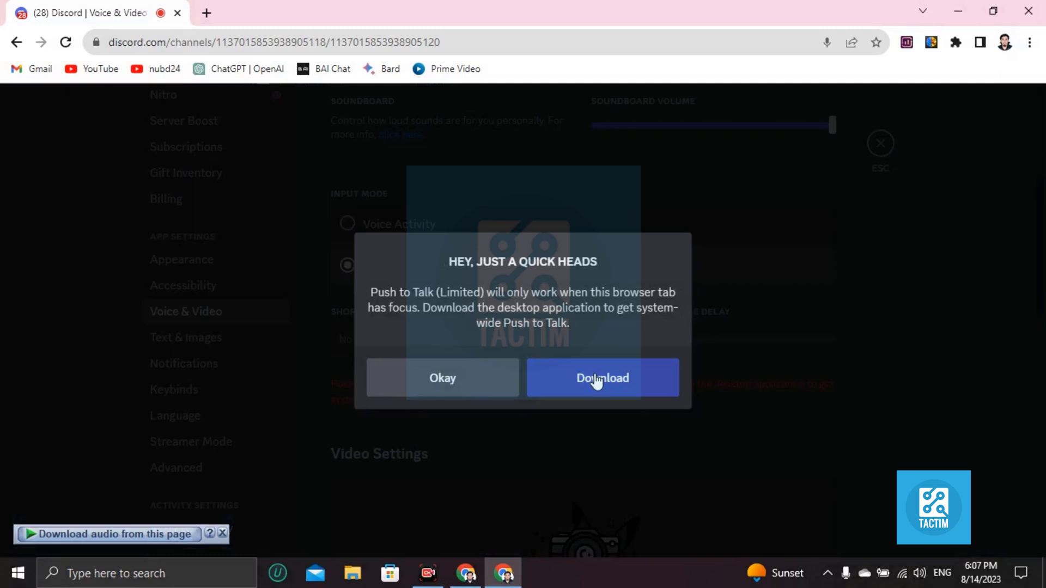
click(601, 378)
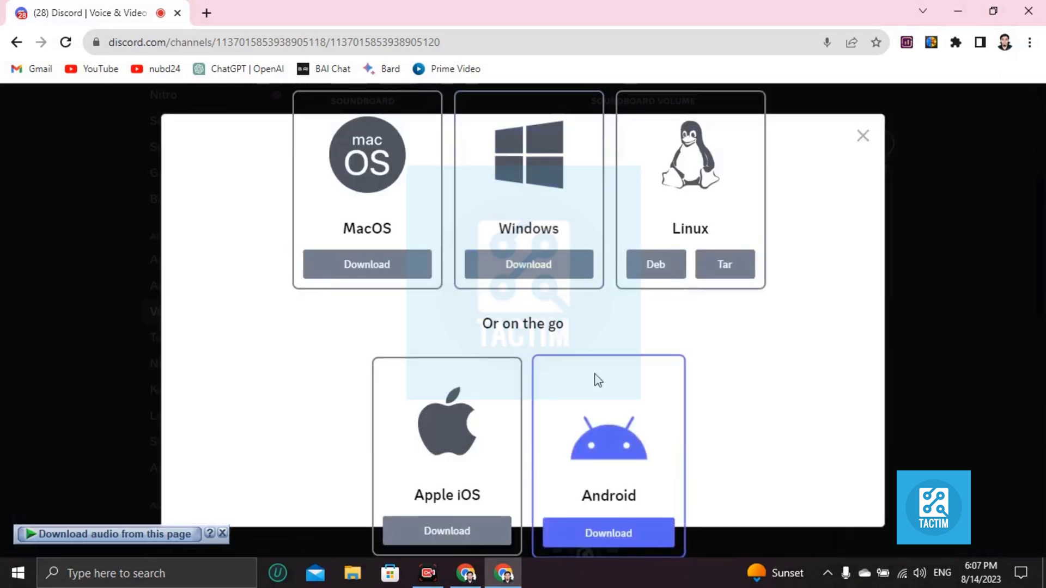
mouse_move(540, 345)
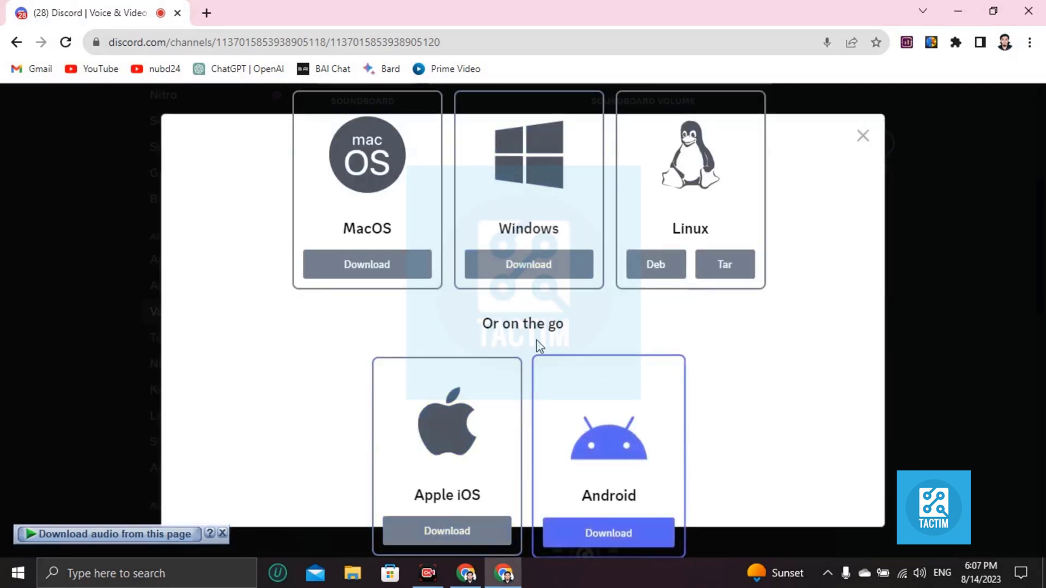
click(862, 136)
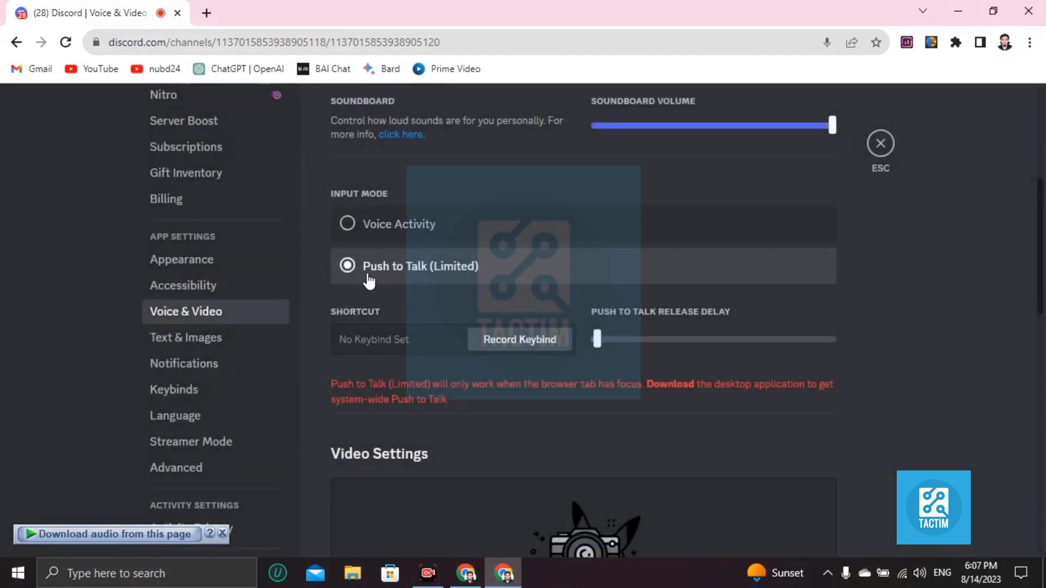
Step: Record K as the Push to Talk shortcut
click(519, 339)
text(K)
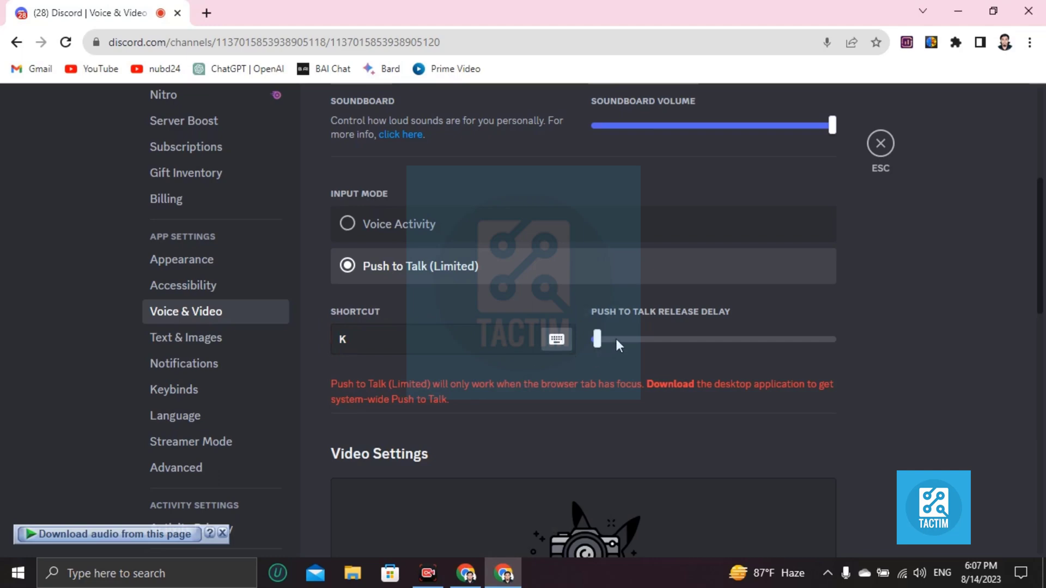
scroll(down, 3)
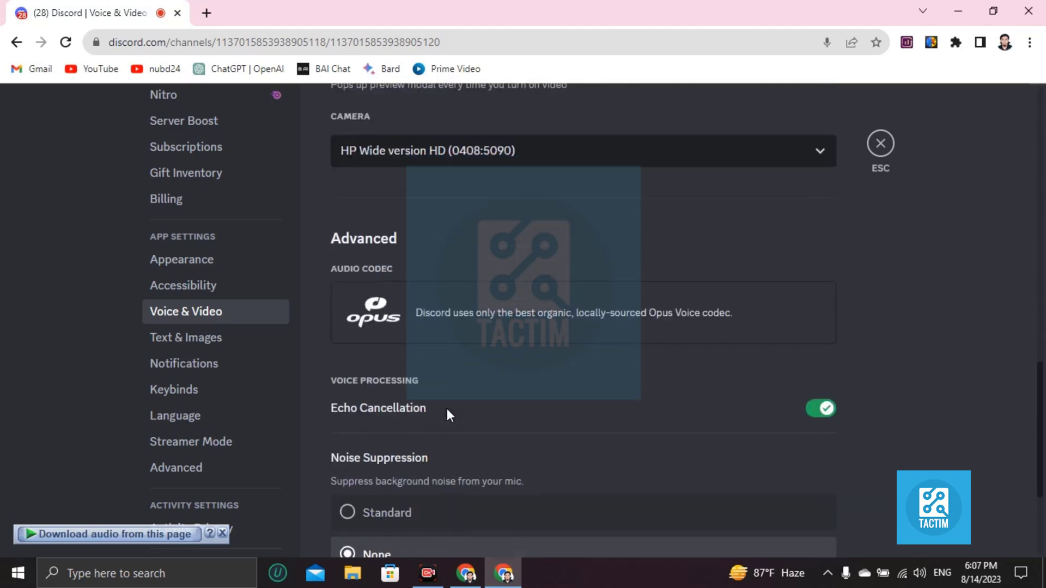
scroll(down, 3)
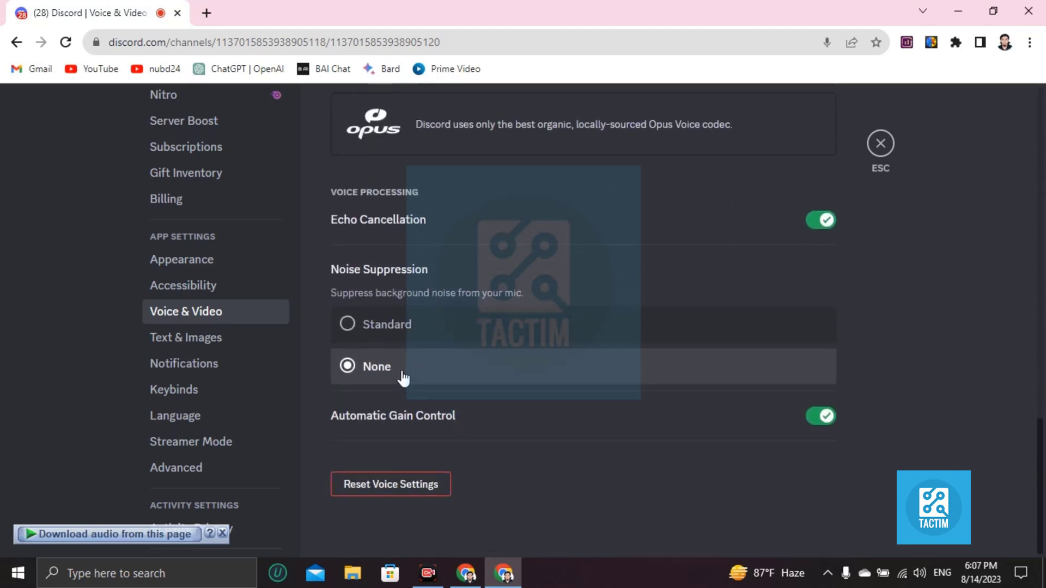
scroll(up, 3)
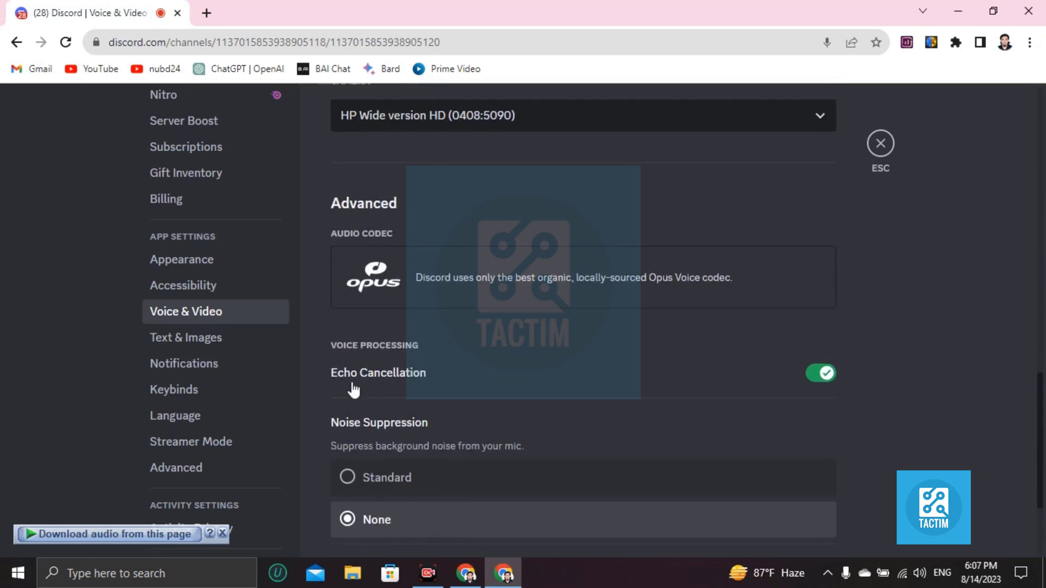
mouse_move(781, 387)
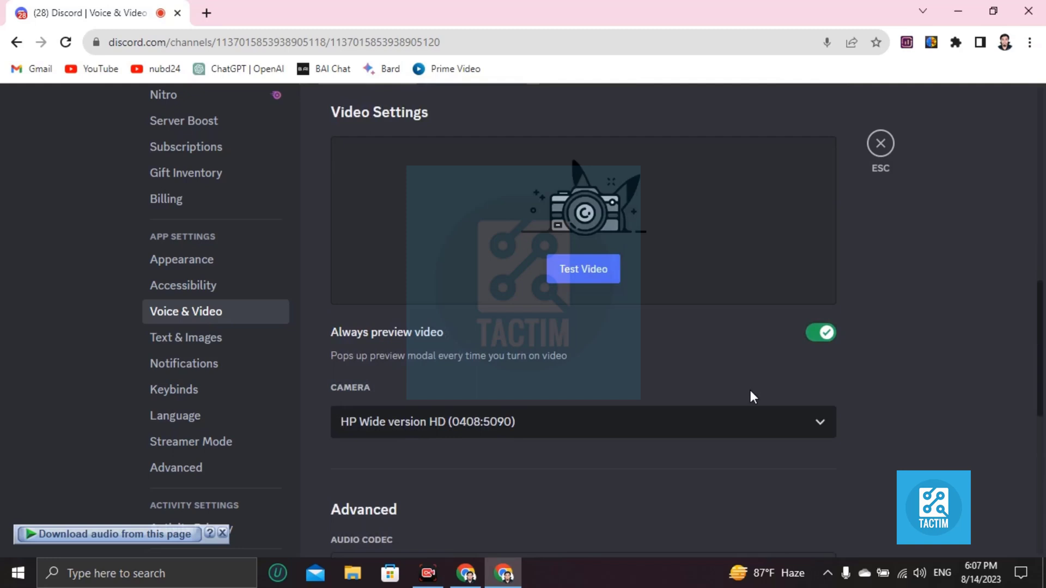
scroll(down, 3)
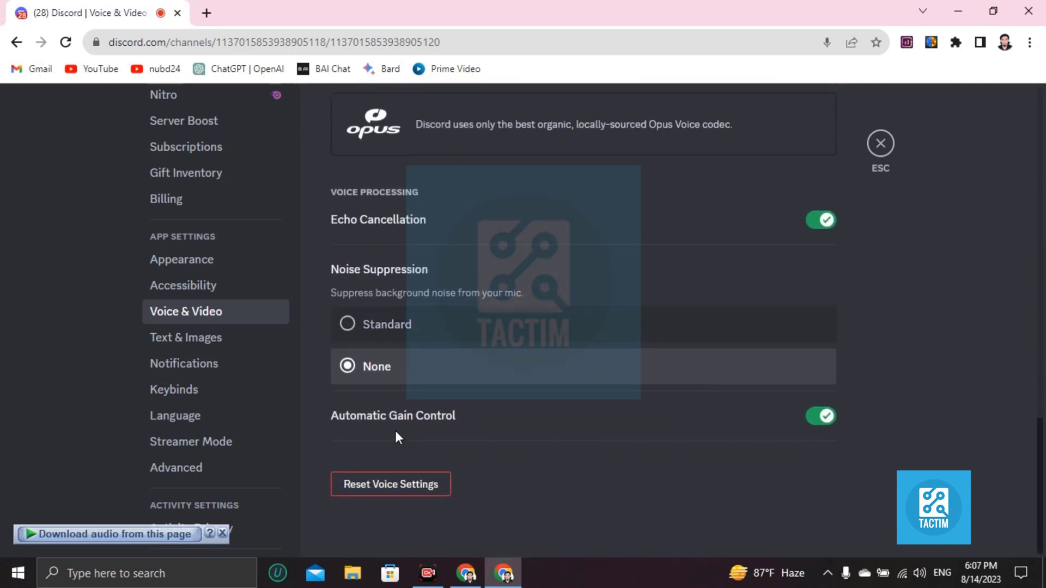
mouse_move(998, 538)
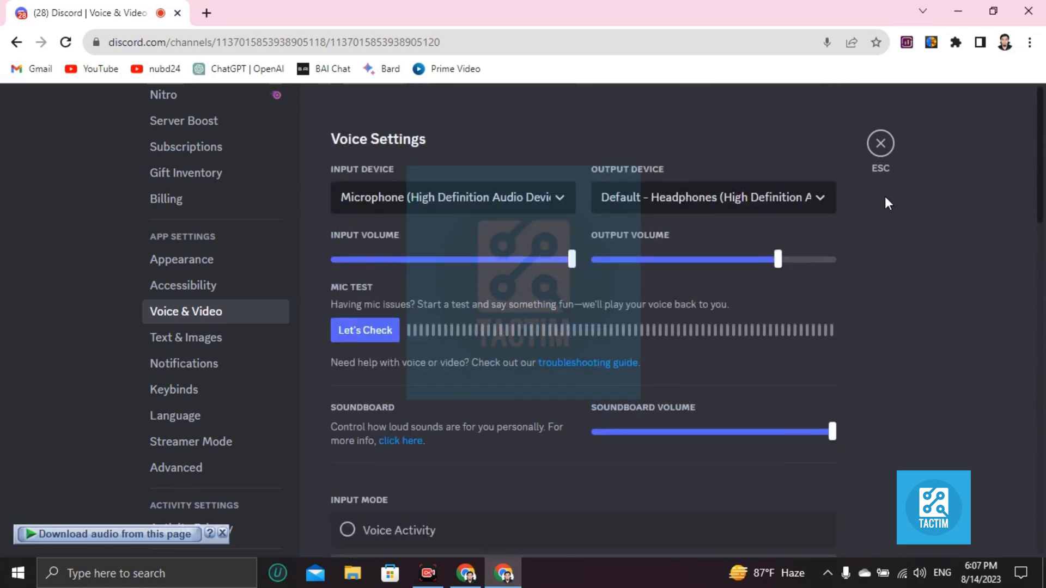
Step: Exit User Settings back to Green server 2's general channel
click(880, 142)
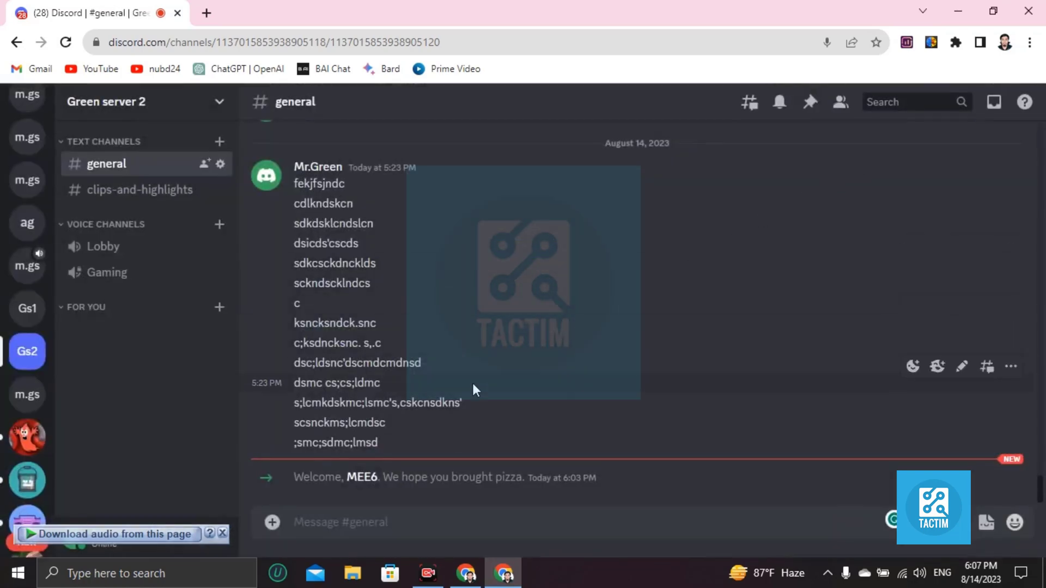
mouse_move(639, 468)
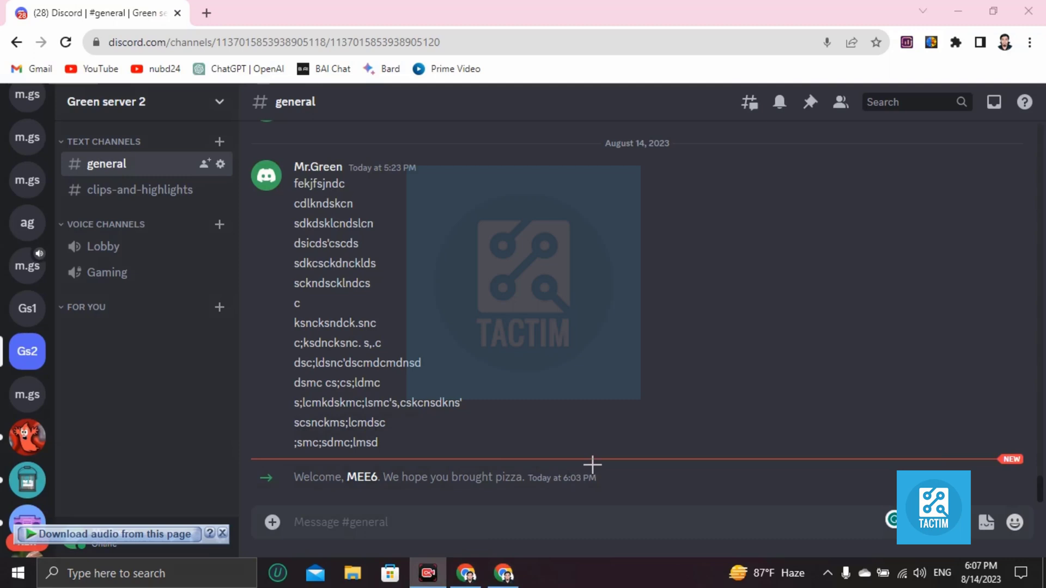
mouse_move(679, 541)
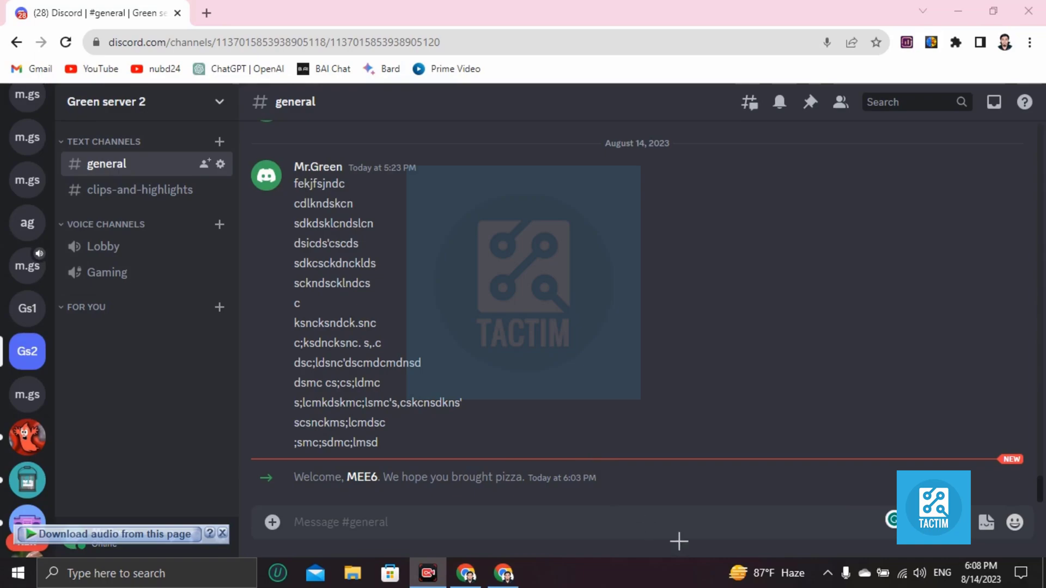